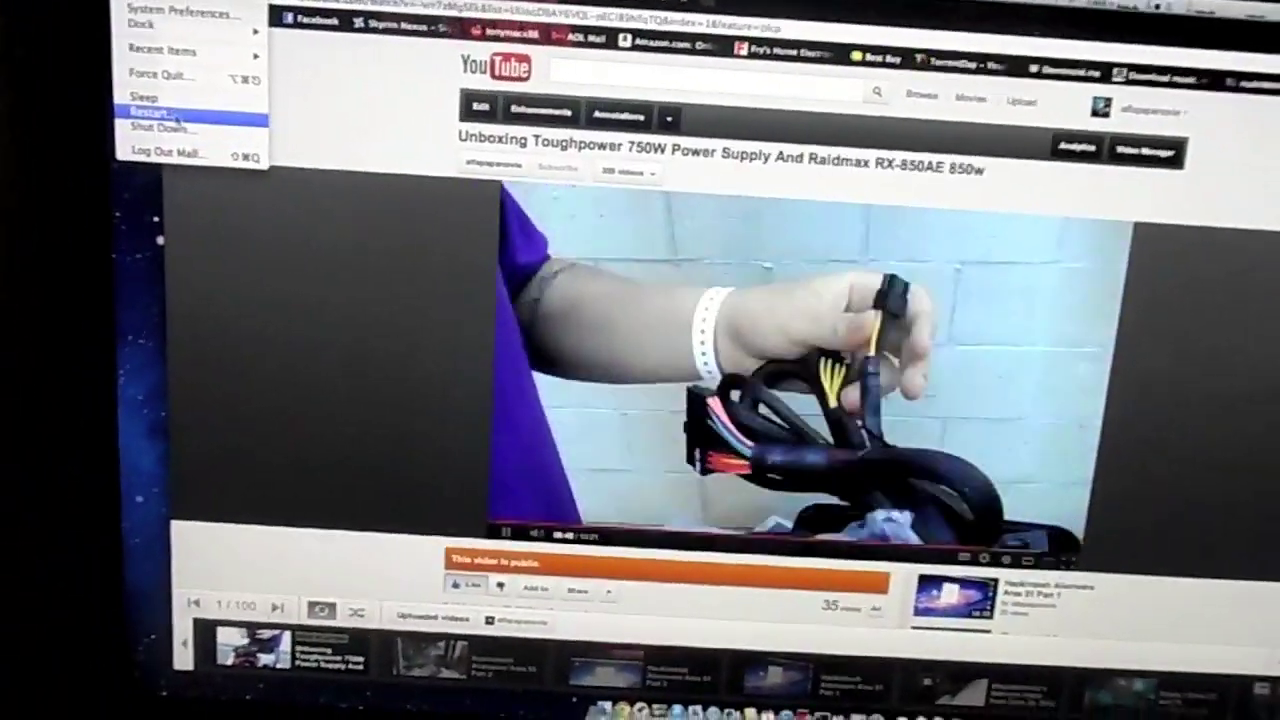
# Restart the Mac from the Apple menu and confirm Restart in the dialog
pyautogui.click(160, 108)
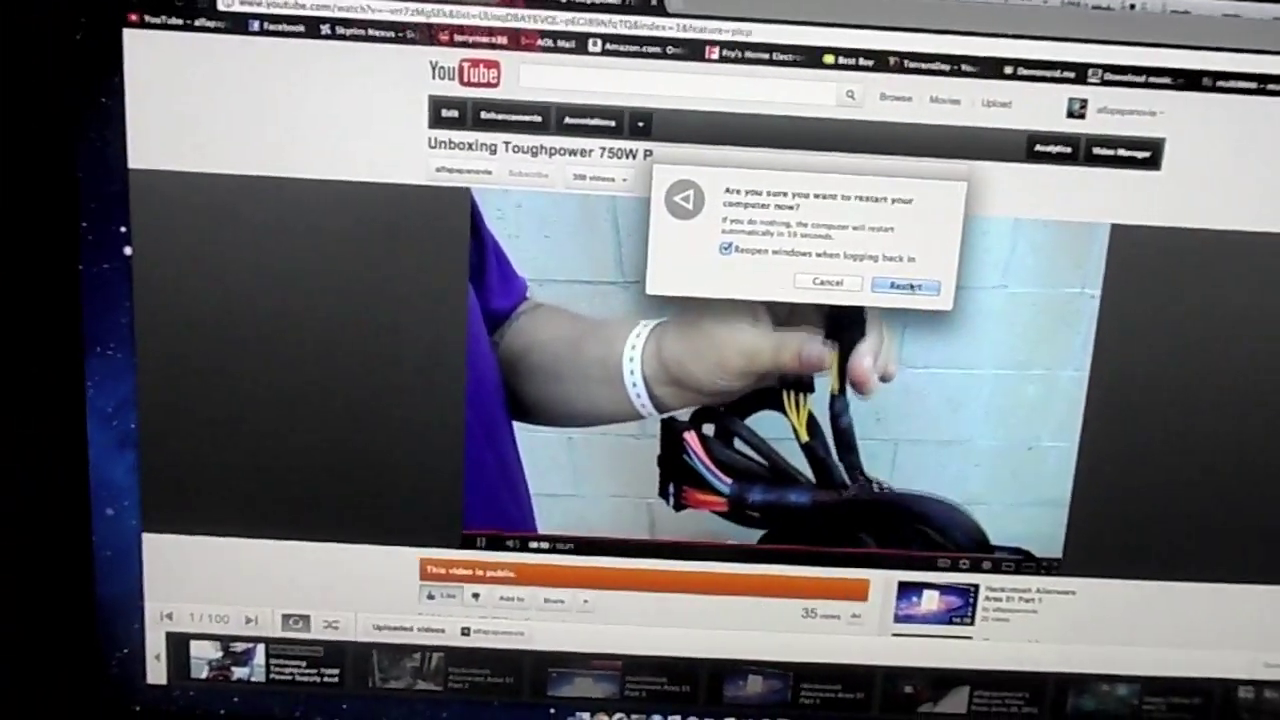
pyautogui.click(905, 285)
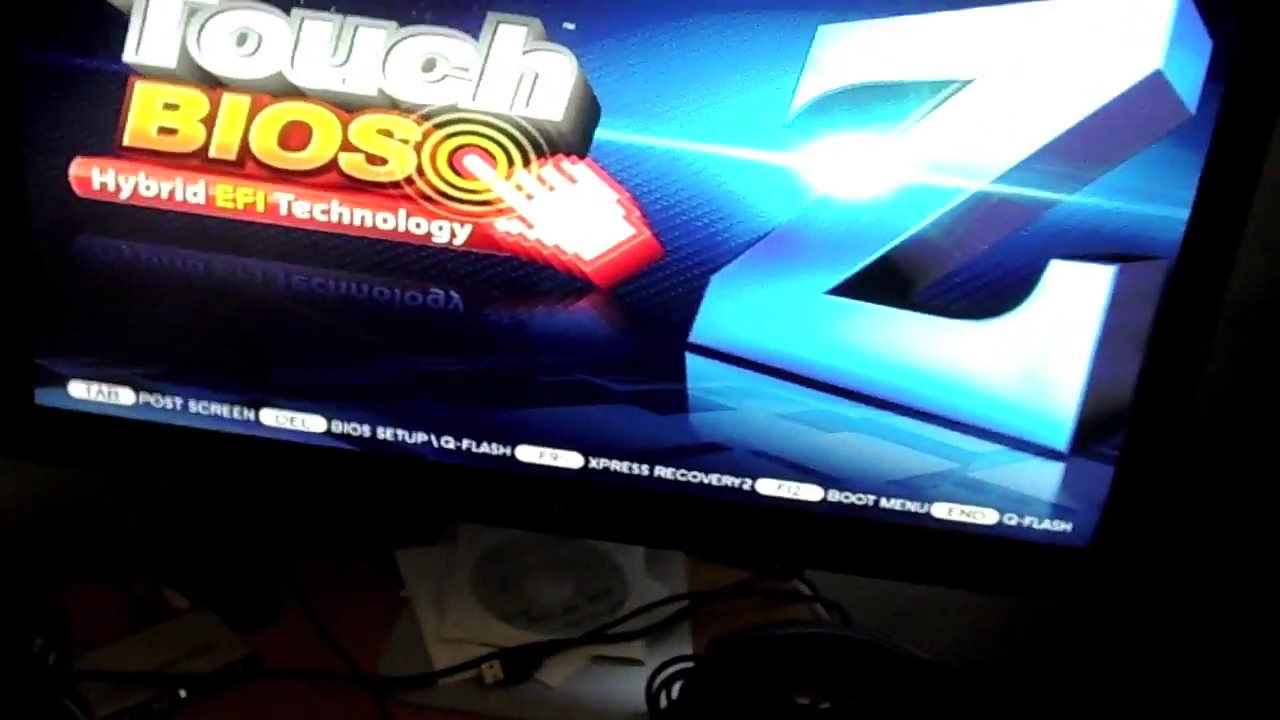